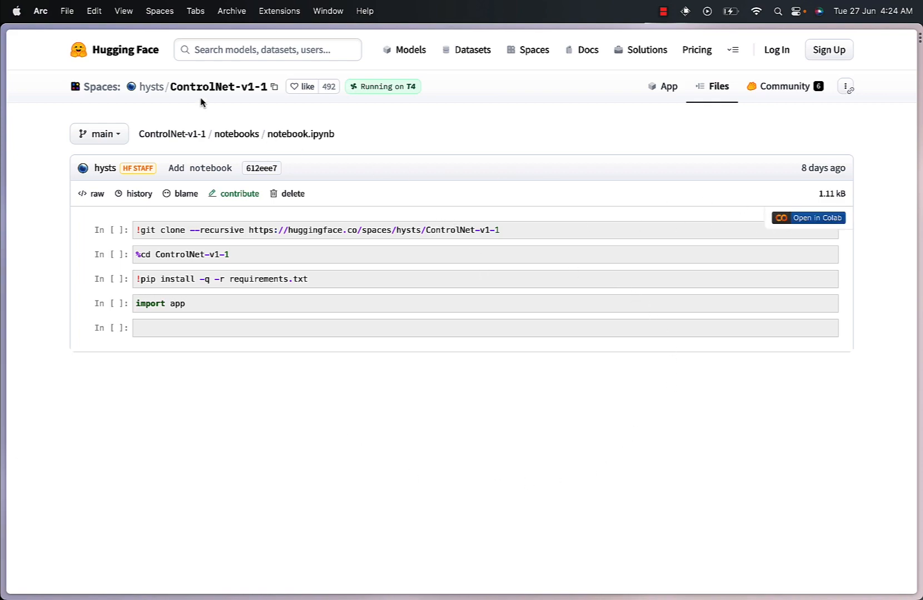
pyautogui.moveTo(810, 218)
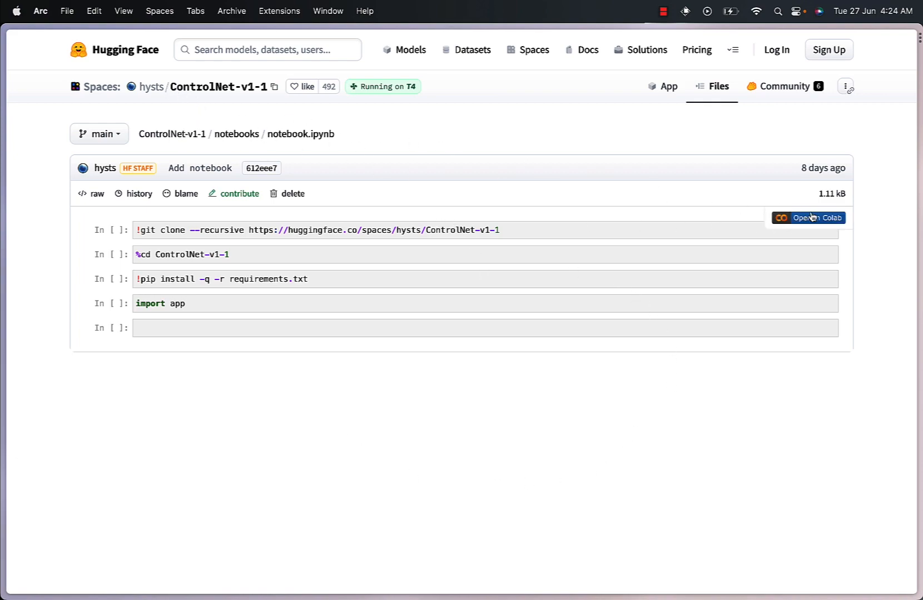
# Launch the ControlNet-v1-1 notebook.ipynb from Hugging Face into Google Colab.
pyautogui.click(809, 218)
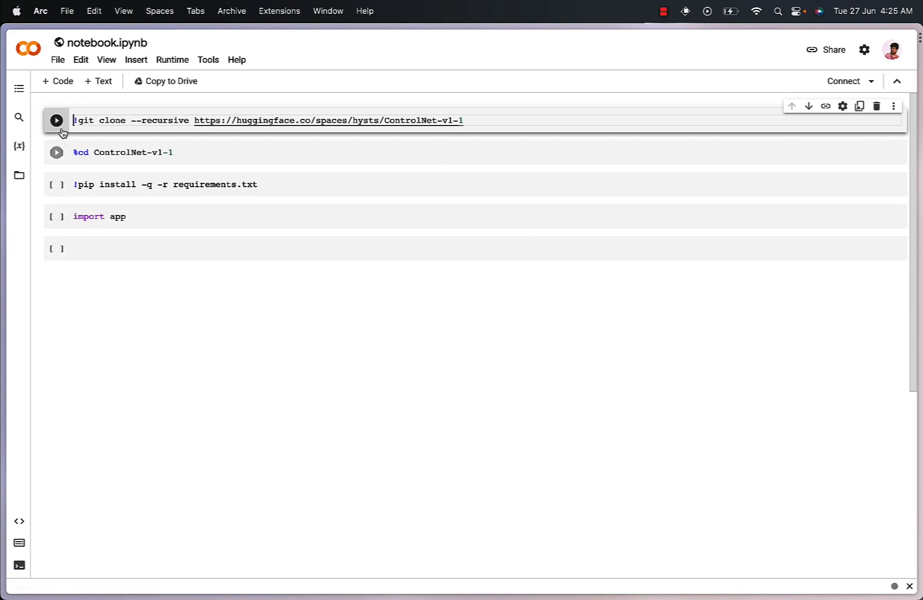
# Run the first setup cell and accept the non-Google authorship warning.
pyautogui.click(57, 122)
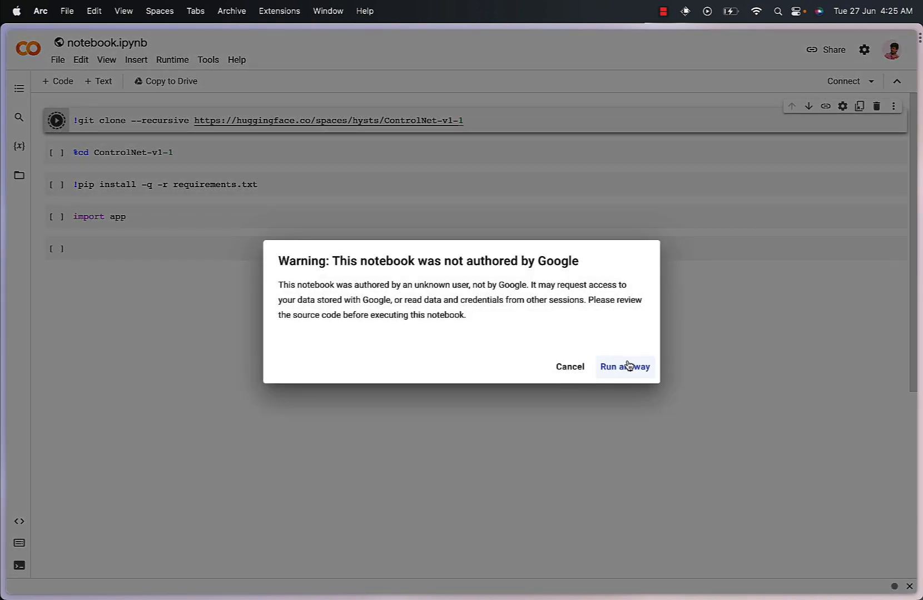
pyautogui.click(625, 367)
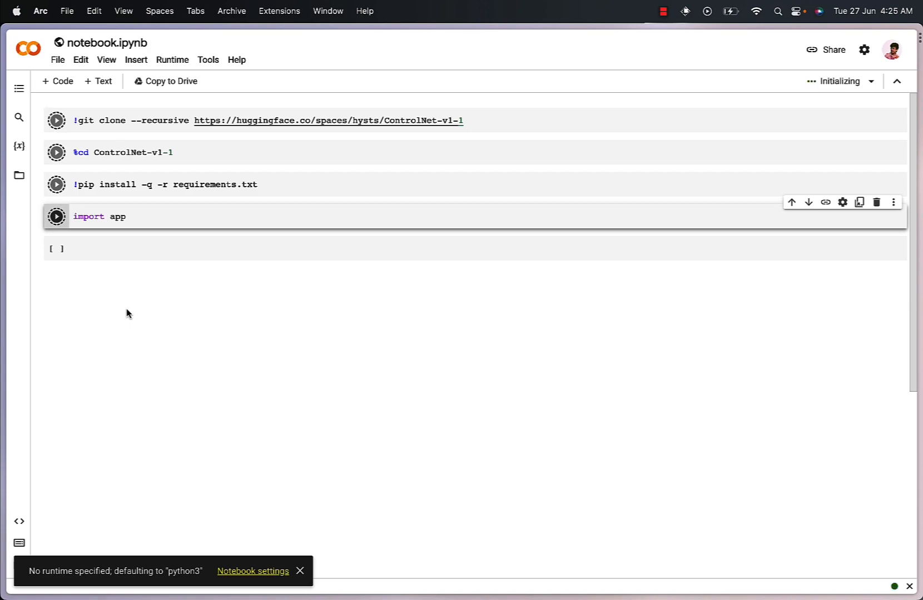
pyautogui.moveTo(301, 571)
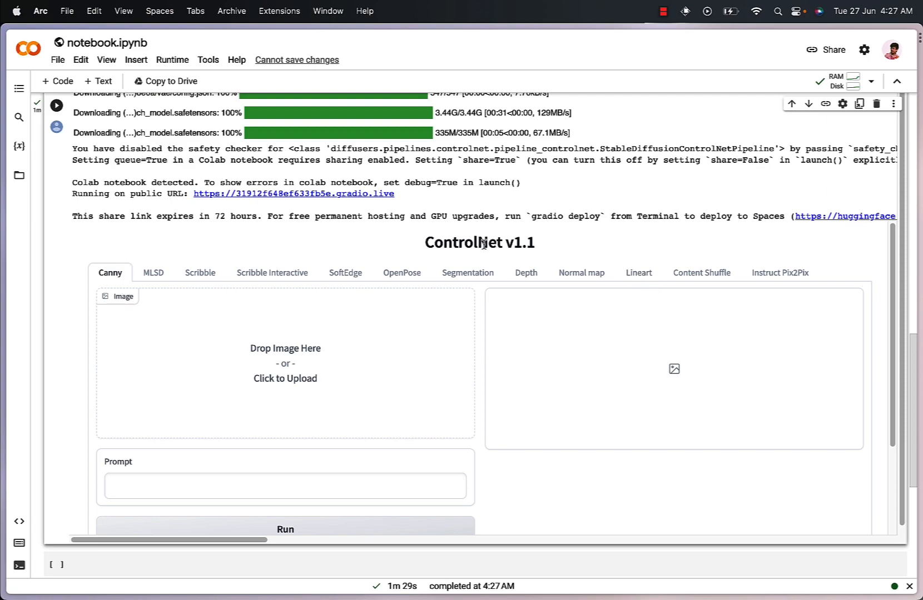
# Select Lineart mode in the launched ControlNet v1.1 Gradio interface.
pyautogui.click(638, 272)
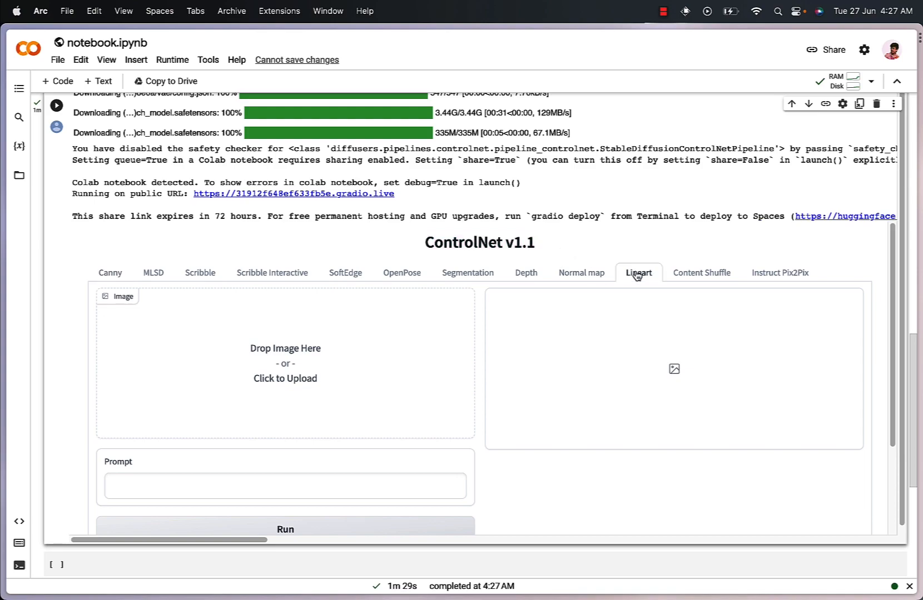
pyautogui.click(285, 363)
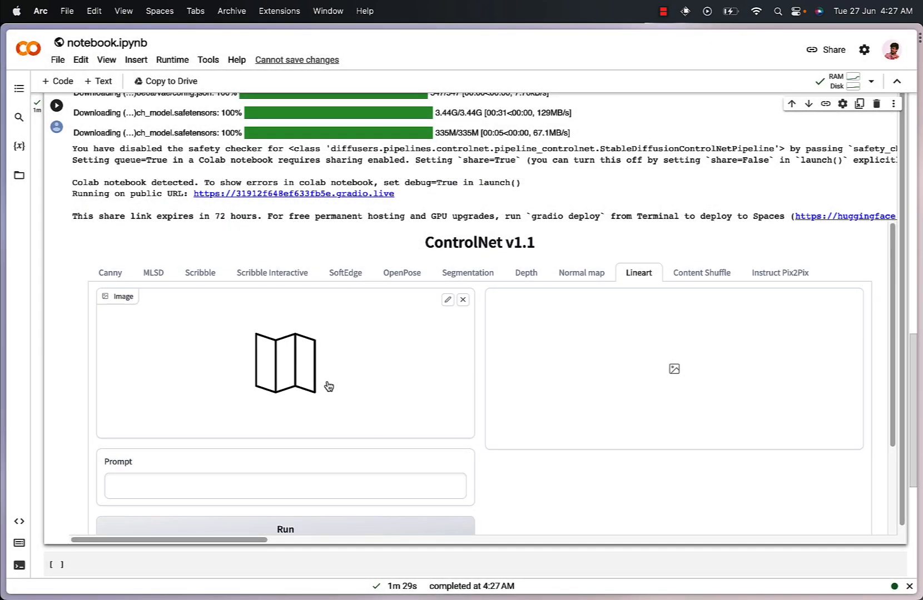
# Enter the prompt 'aerial, snow' for the map drawing and start generation with Run.
pyautogui.click(285, 485)
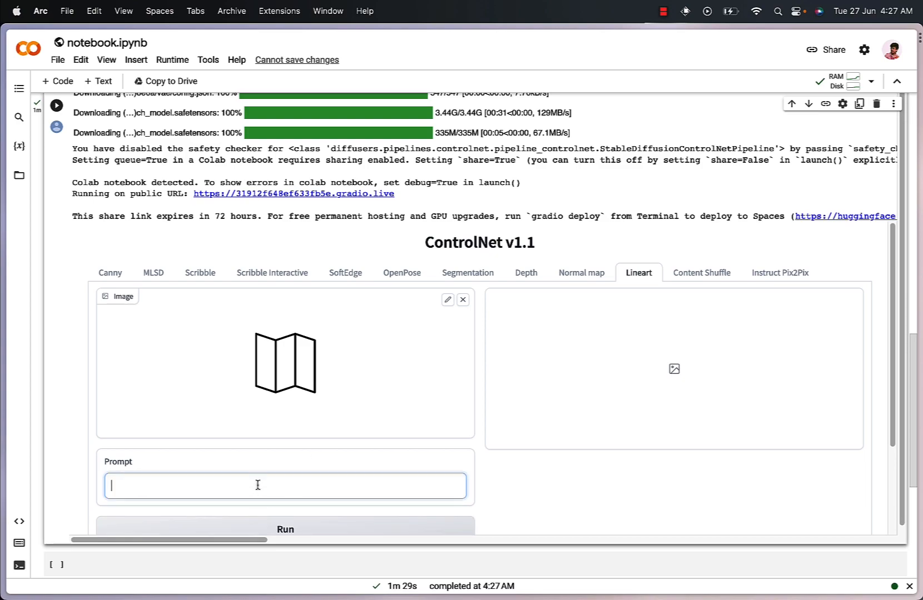
pyautogui.write('aerial')
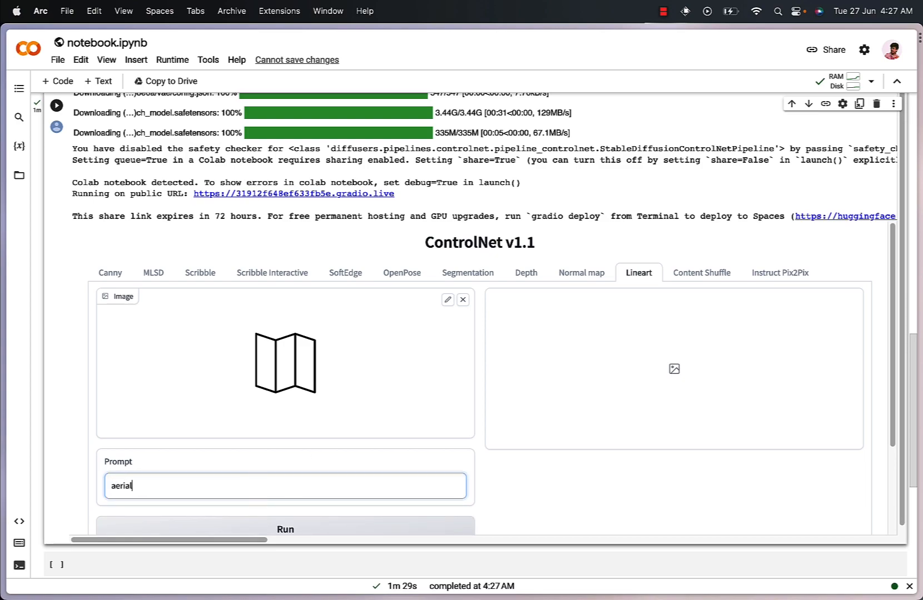
pyautogui.write(',')
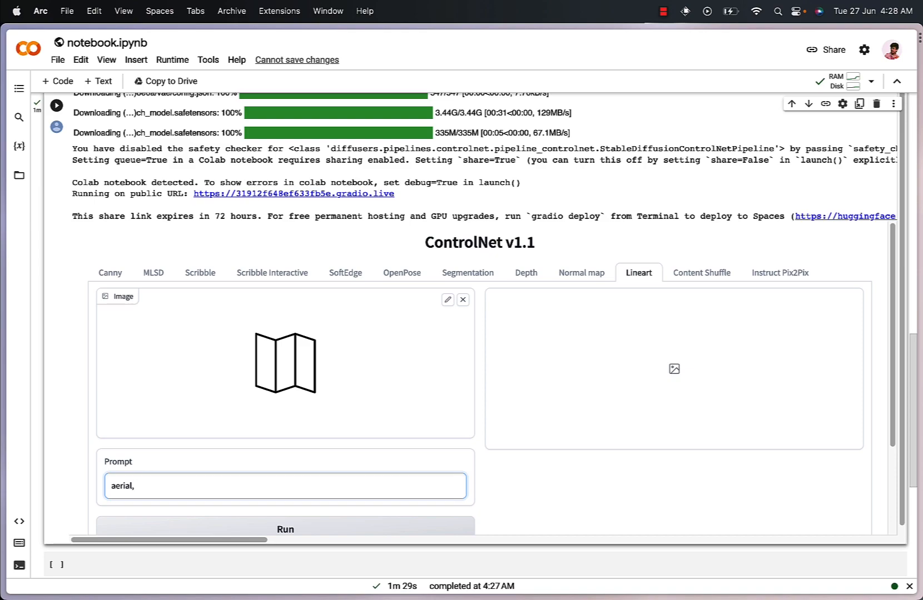
pyautogui.write('snow')
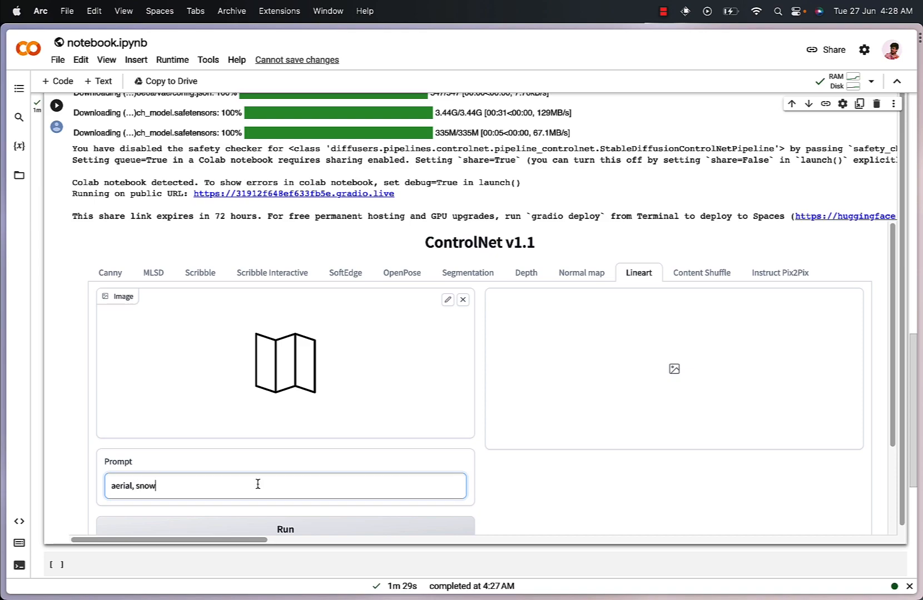
pyautogui.scroll(-3)
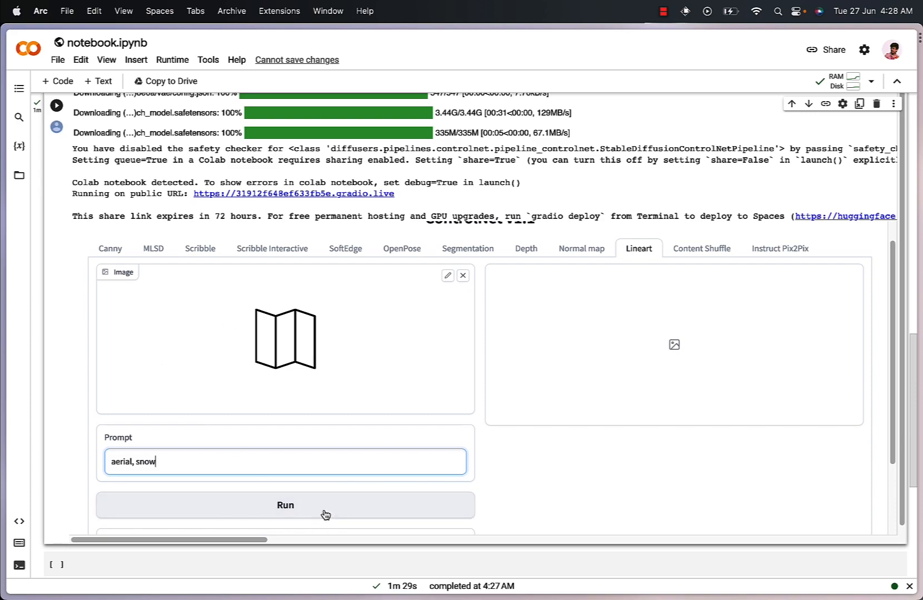
pyautogui.click(285, 505)
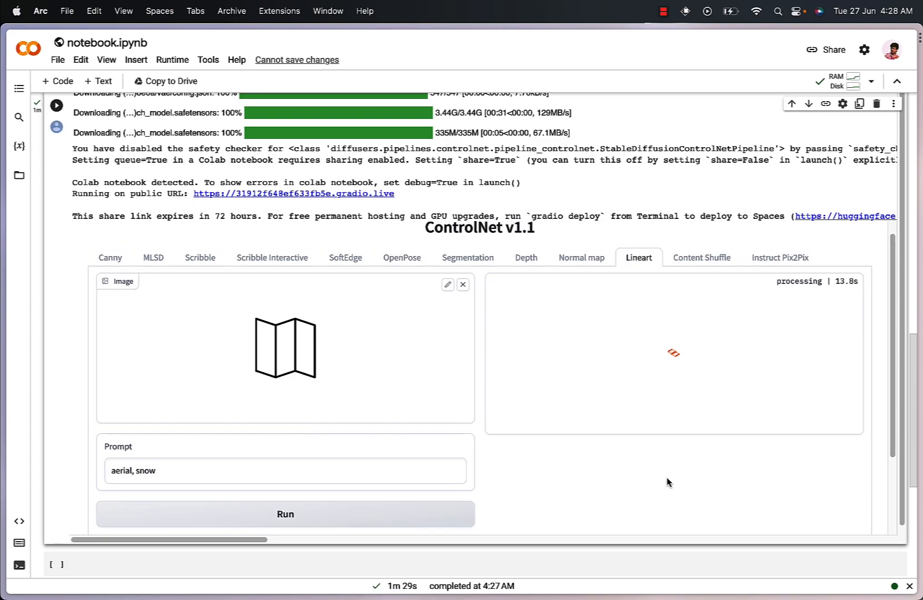
pyautogui.moveTo(672, 465)
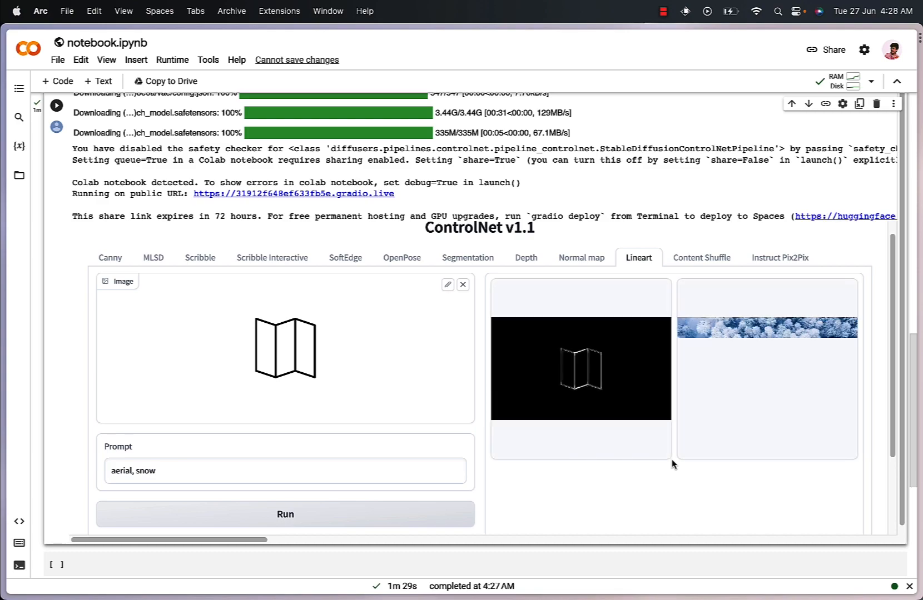
# View the extracted line-art map and the generated snowy aerial forest image.
pyautogui.click(580, 368)
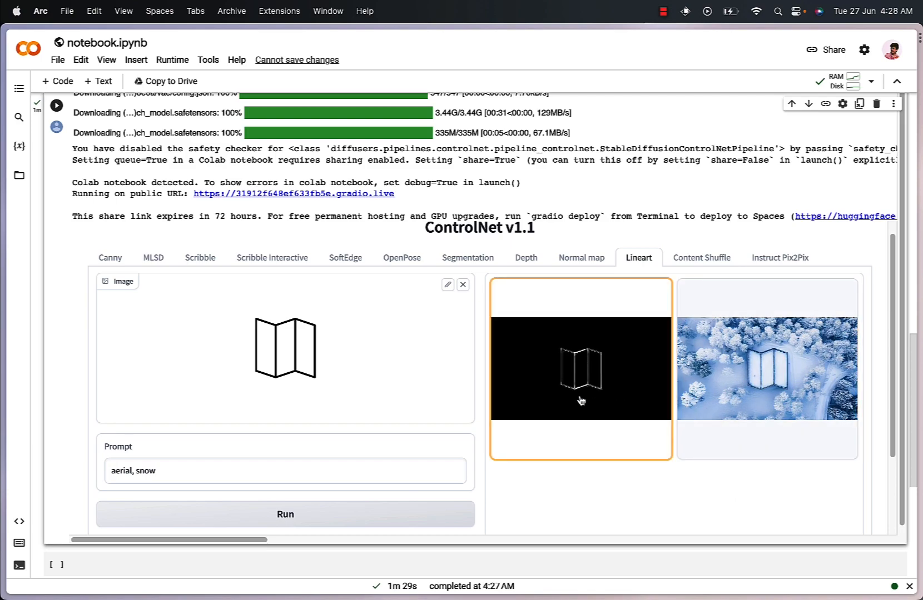
pyautogui.click(766, 368)
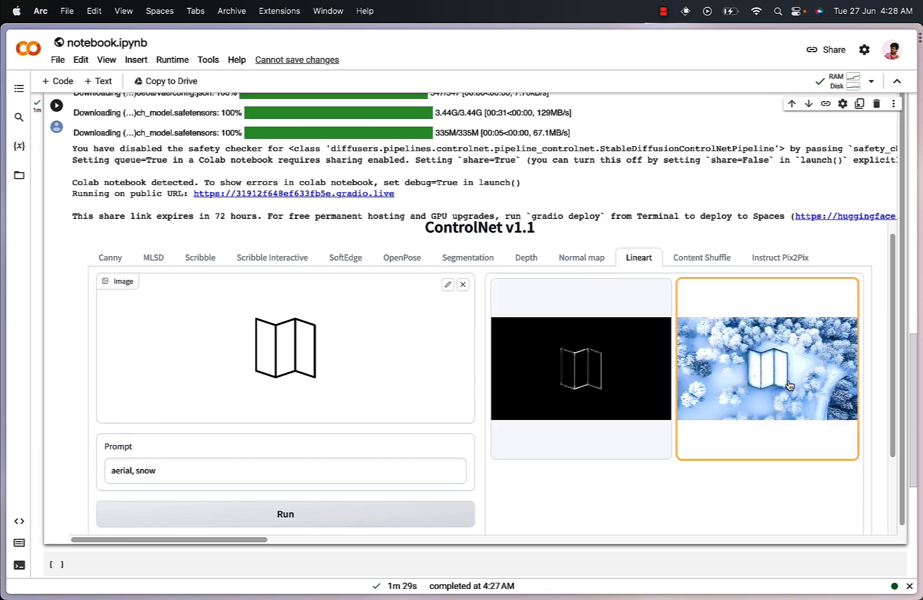